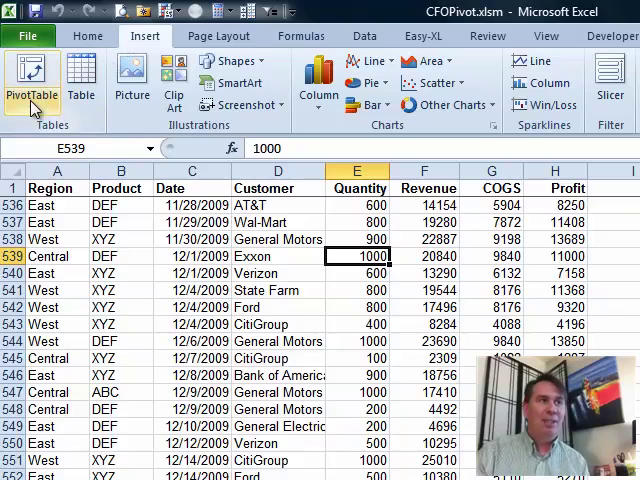
Create a new PivotTable with PivotChart from the sales range on a new worksheet.
click(32, 78)
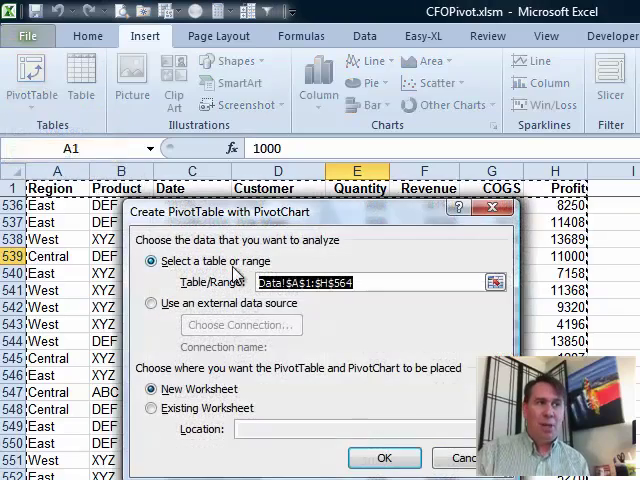
click(384, 456)
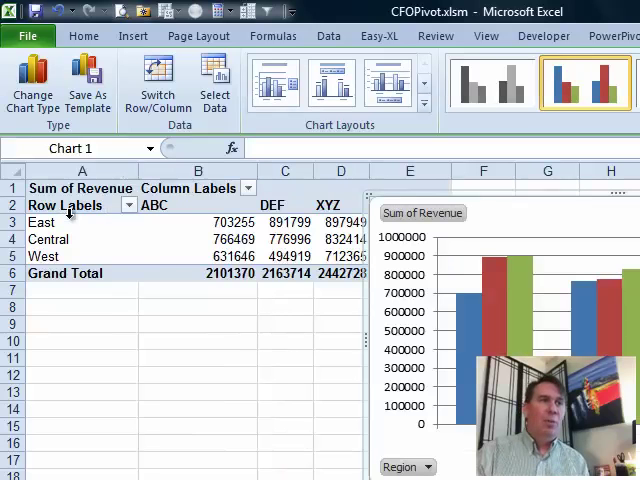
mouse_move(490, 280)
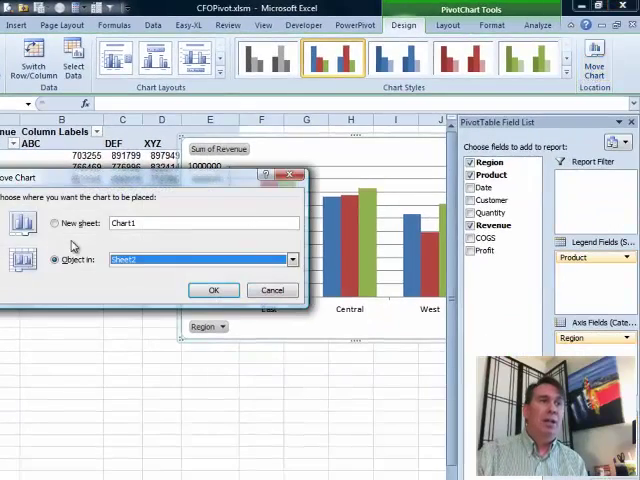
Move the revenue-by-region pivot chart as an object onto the Dashboard sheet.
click(56, 222)
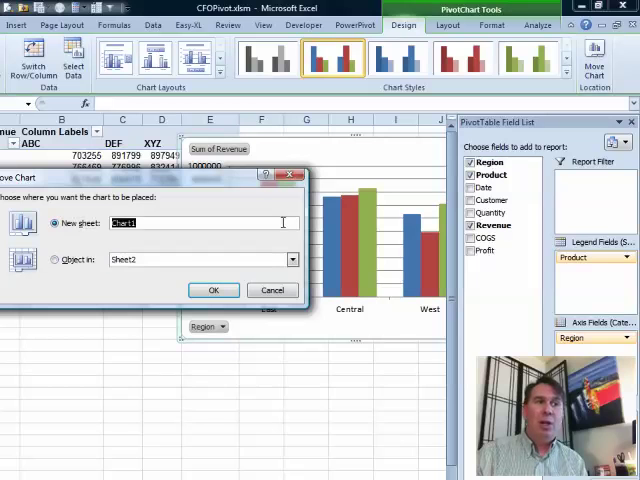
click(56, 260)
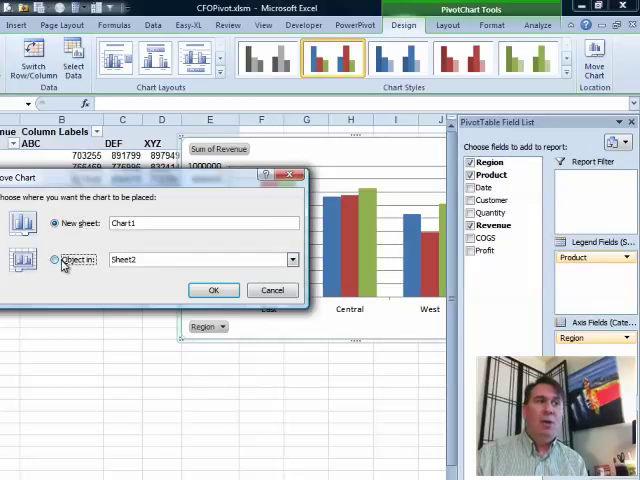
click(292, 260)
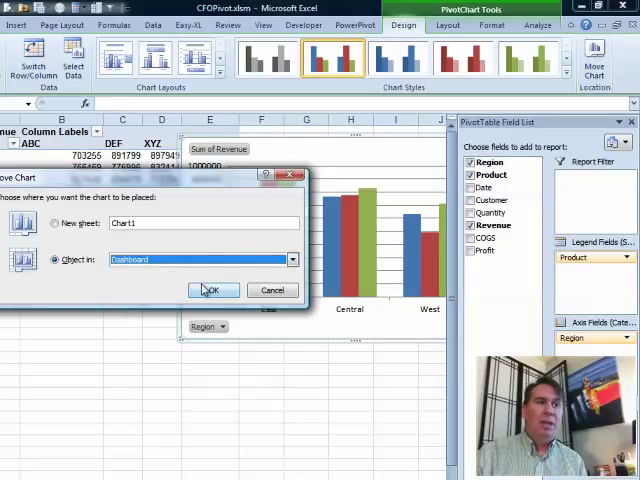
click(212, 290)
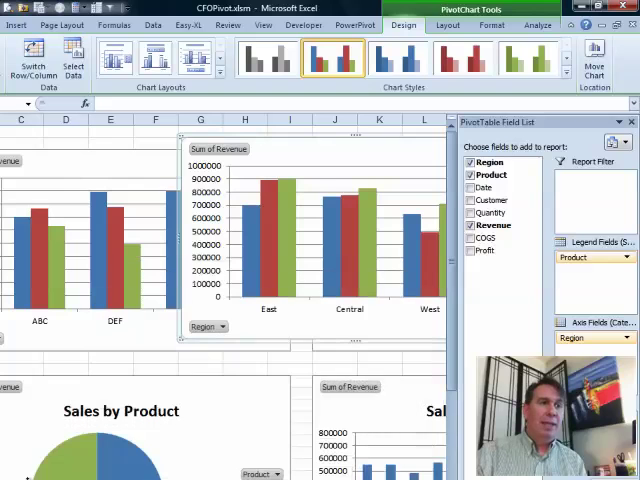
scroll(down, 3)
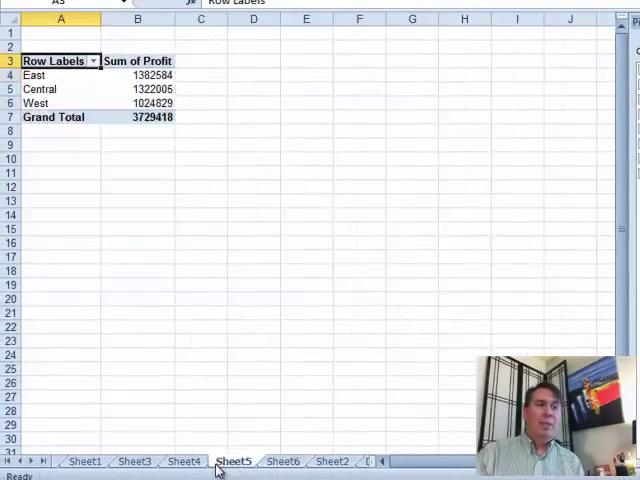
click(132, 460)
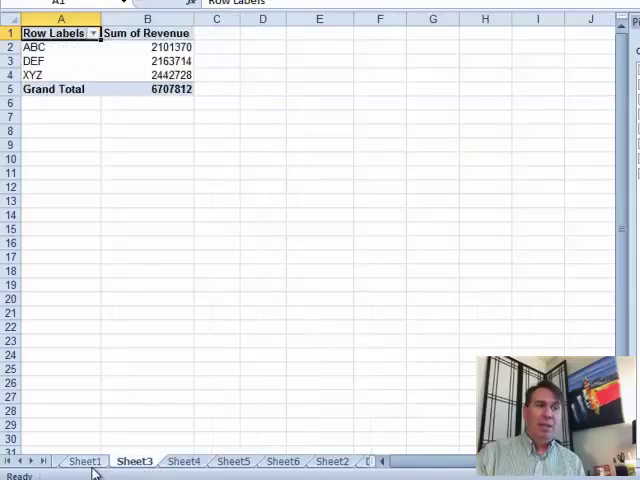
click(84, 460)
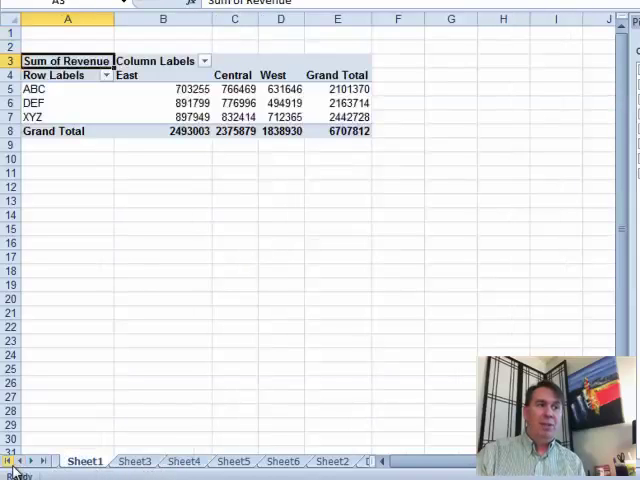
click(84, 460)
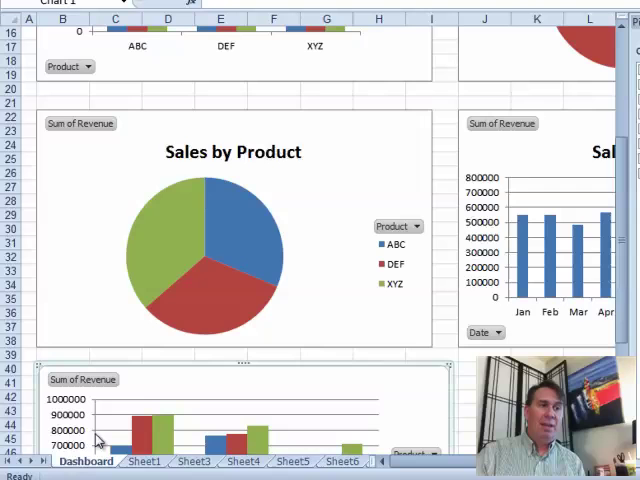
Review the Dashboard charts and return to Sheet3 with the revenue-by-product pivot table.
scroll(up, 3)
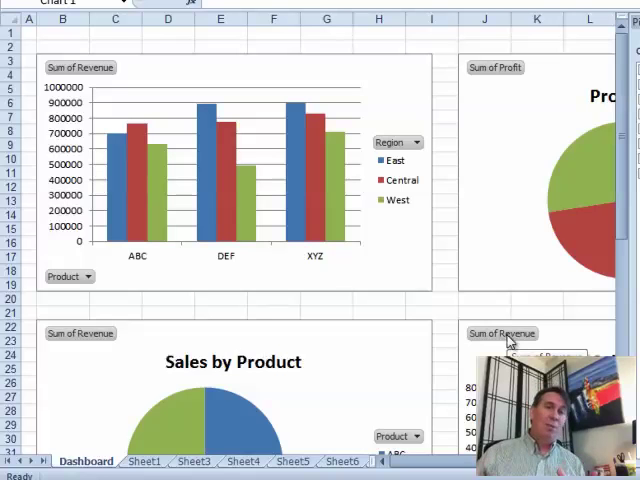
mouse_move(70, 244)
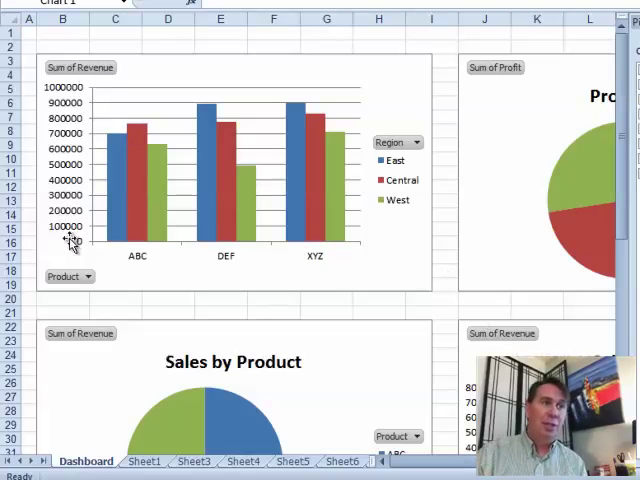
mouse_move(64, 260)
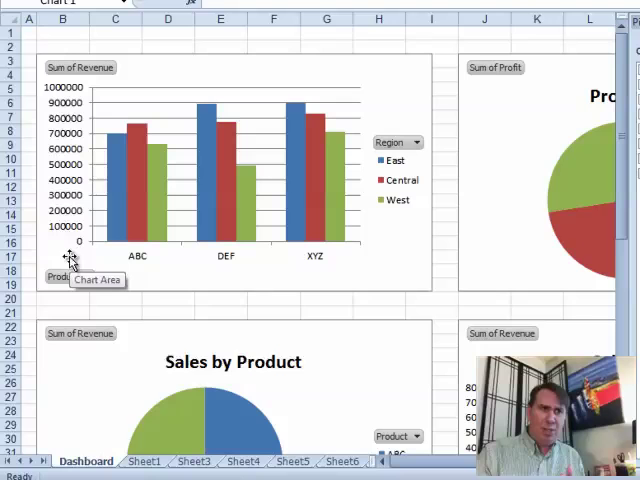
scroll(down, 3)
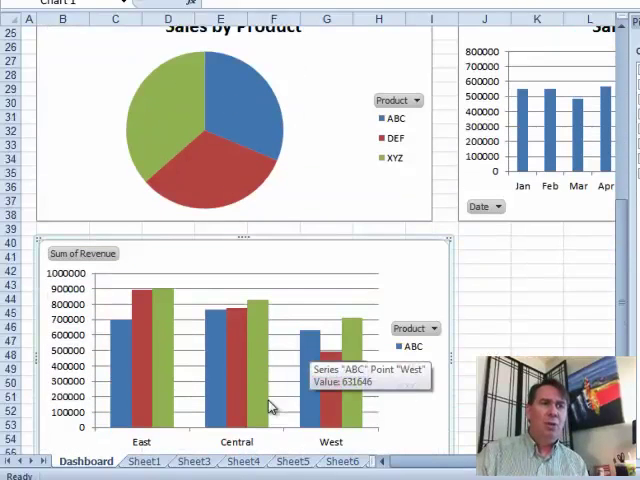
click(192, 460)
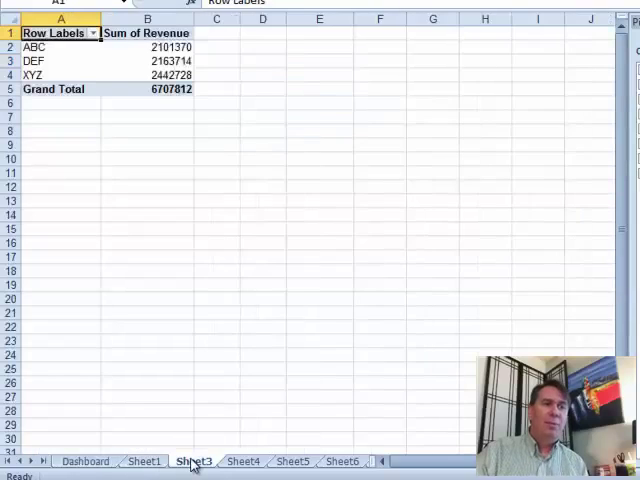
Switch to Sheet6 holding the regional revenue pivot table and its column chart.
click(244, 460)
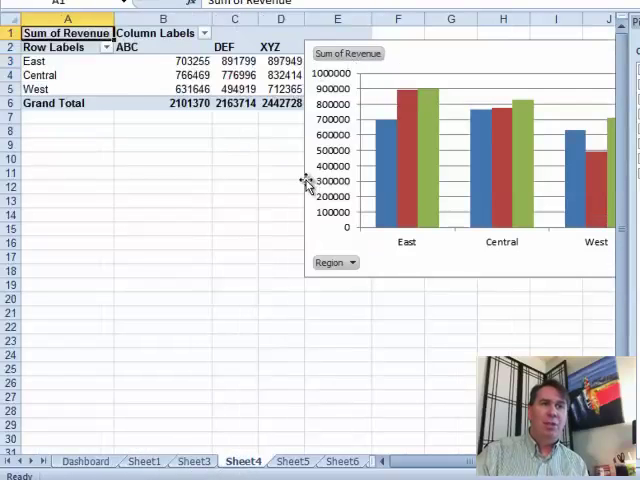
mouse_move(184, 76)
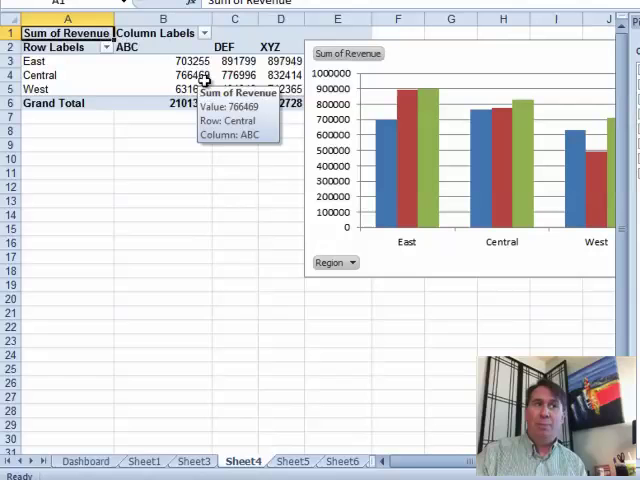